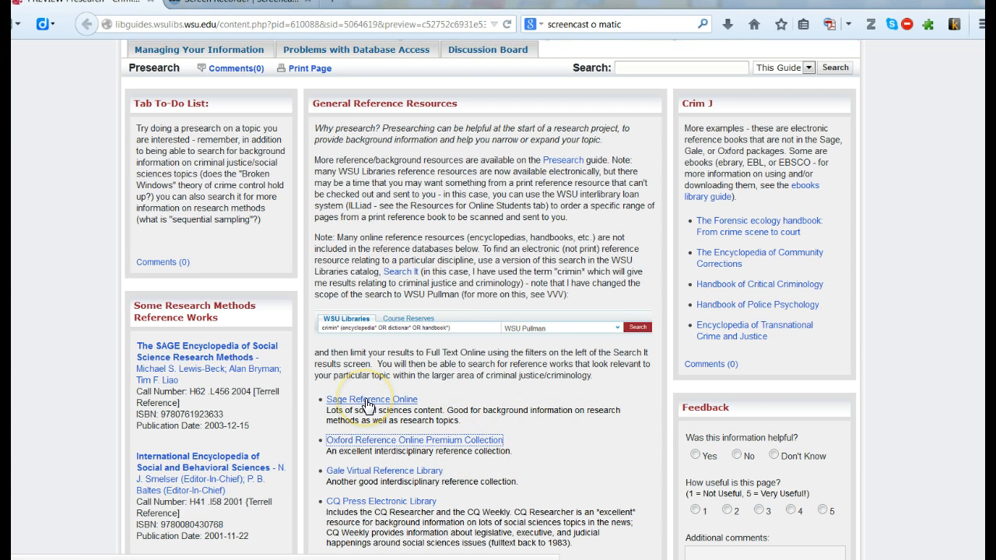
Follow the SAGE Reference Online link and connect through to the SAGE Knowledge welcome page.
click(372, 398)
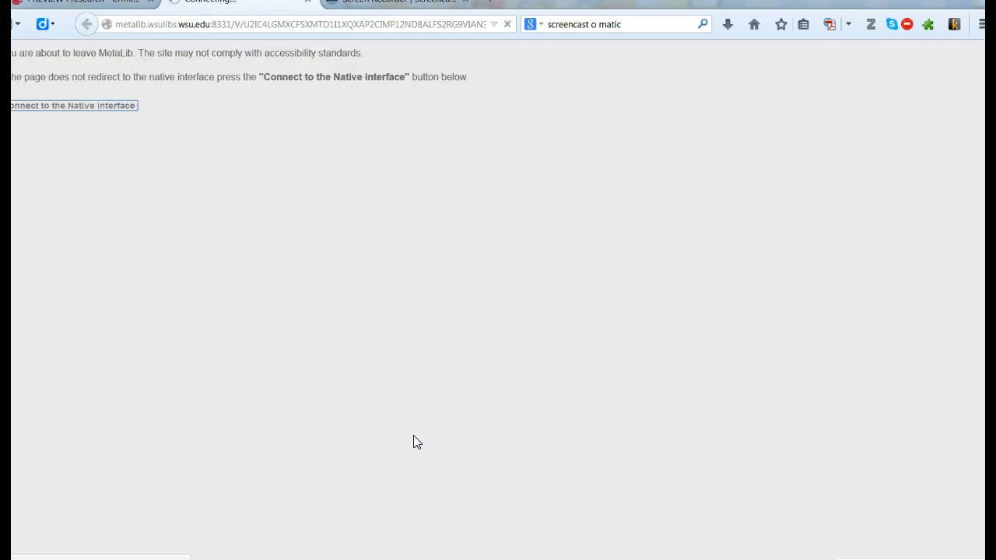
click(72, 105)
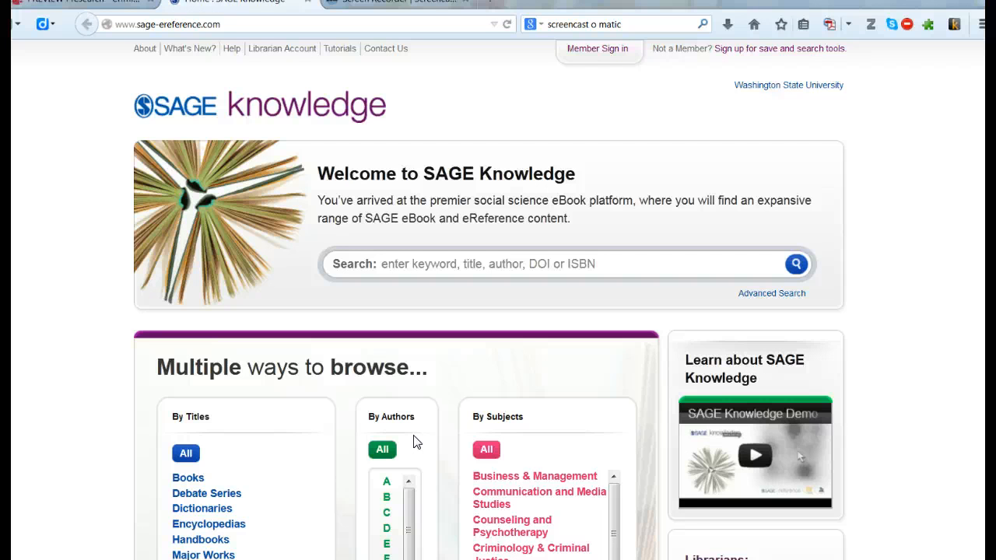
mouse_move(301, 168)
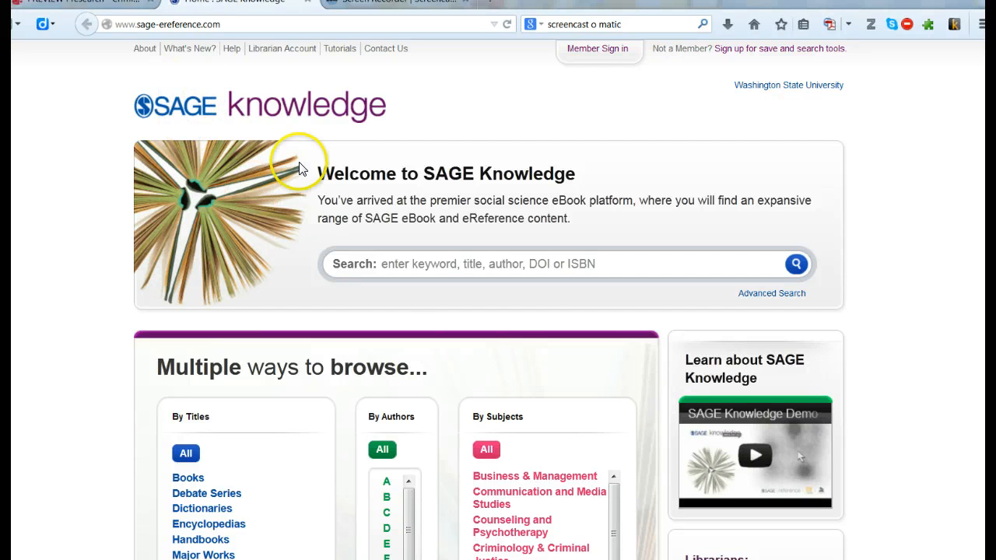
Search SAGE Knowledge for the exact phrase "broken windows", returning 82 results.
click(393, 265)
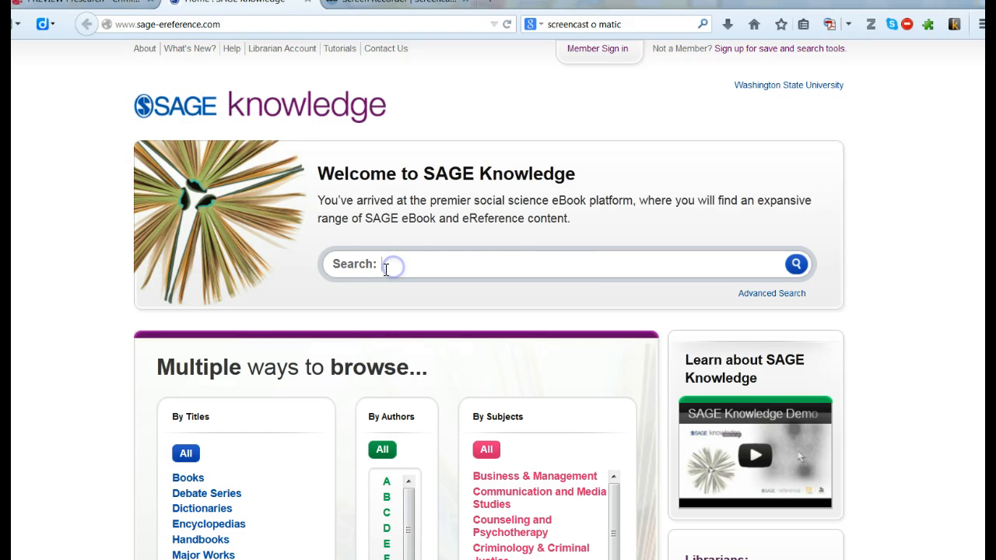
click(392, 267)
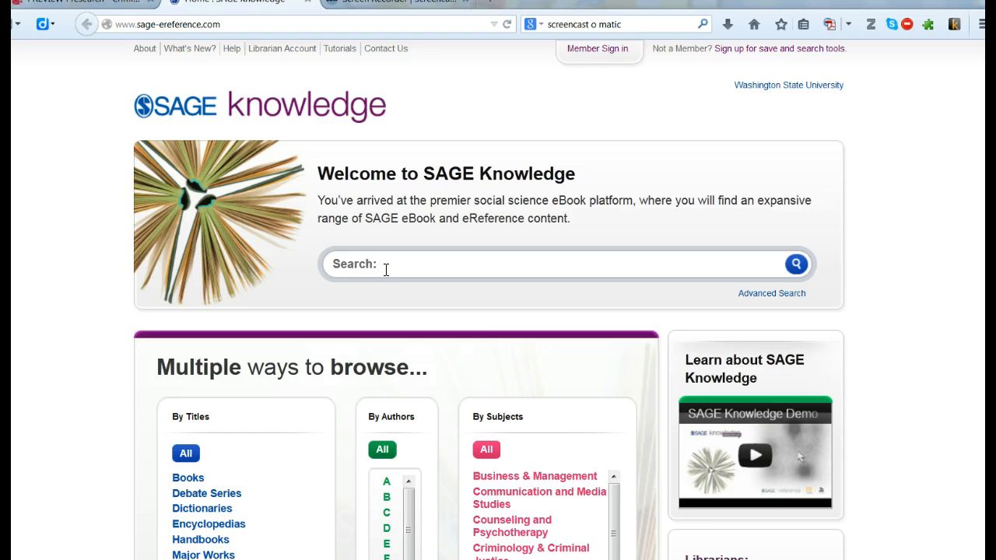
text("pro)
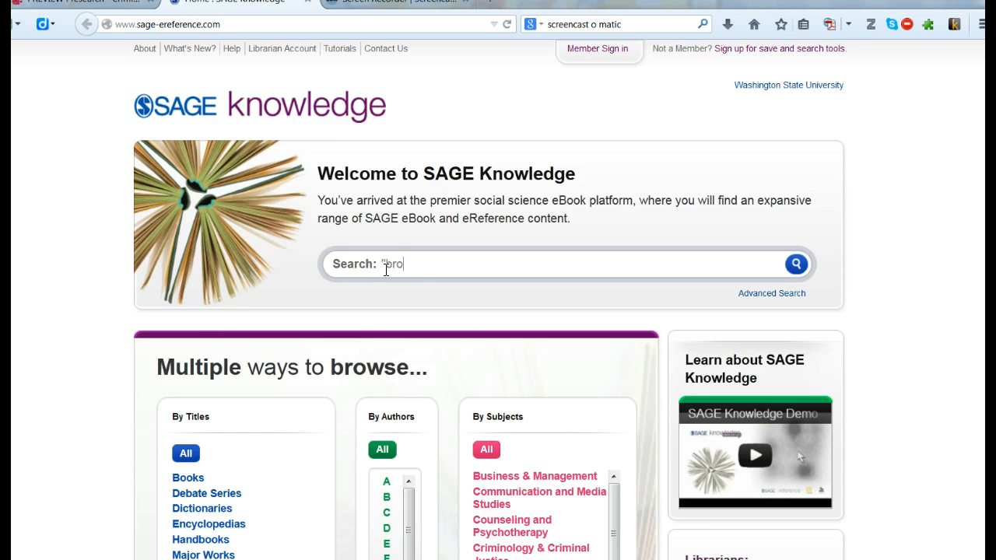
text(broken windows)
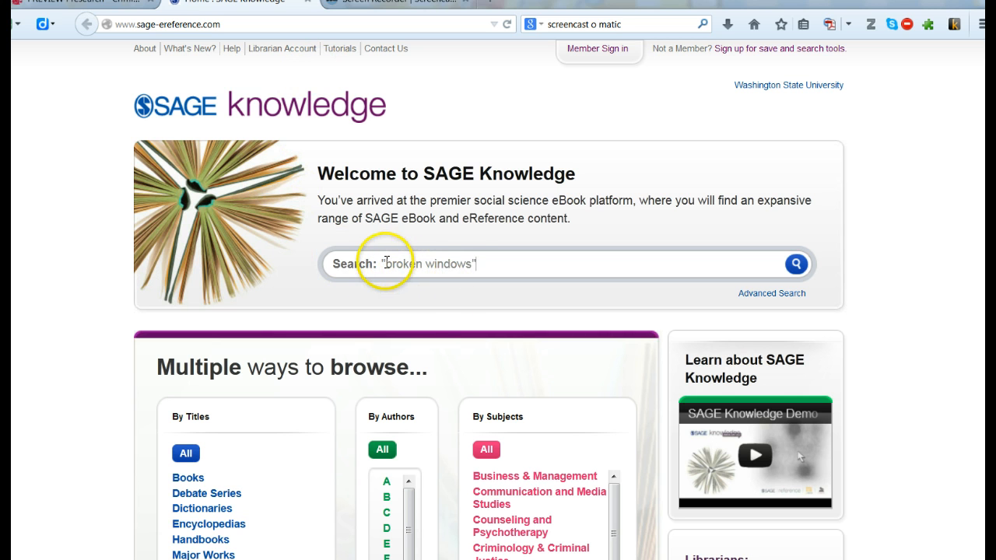
mouse_move(434, 317)
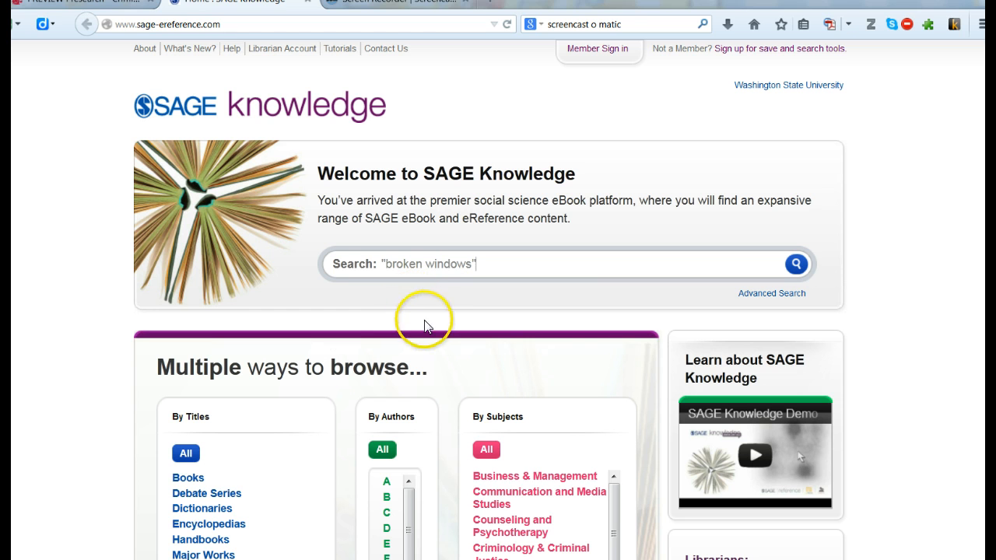
mouse_move(448, 274)
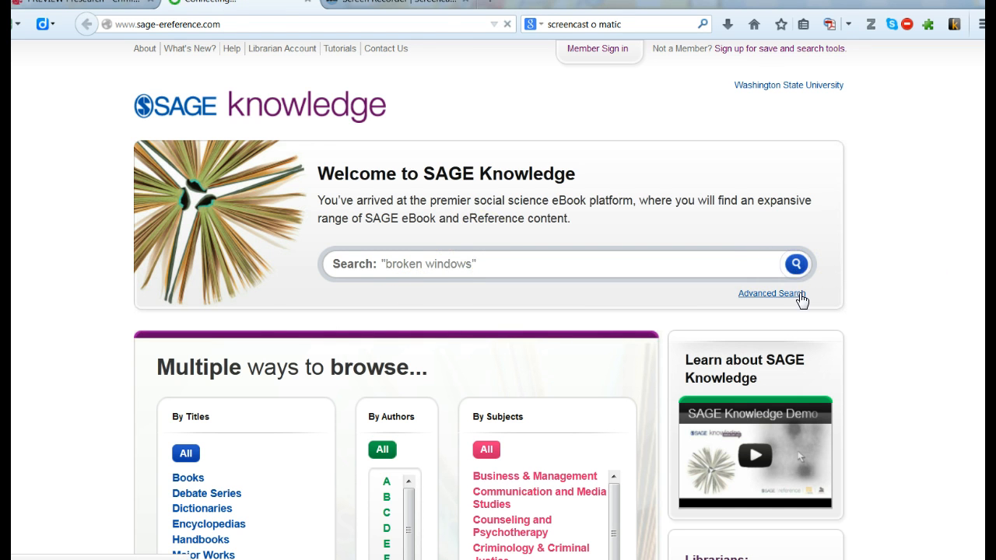
click(795, 264)
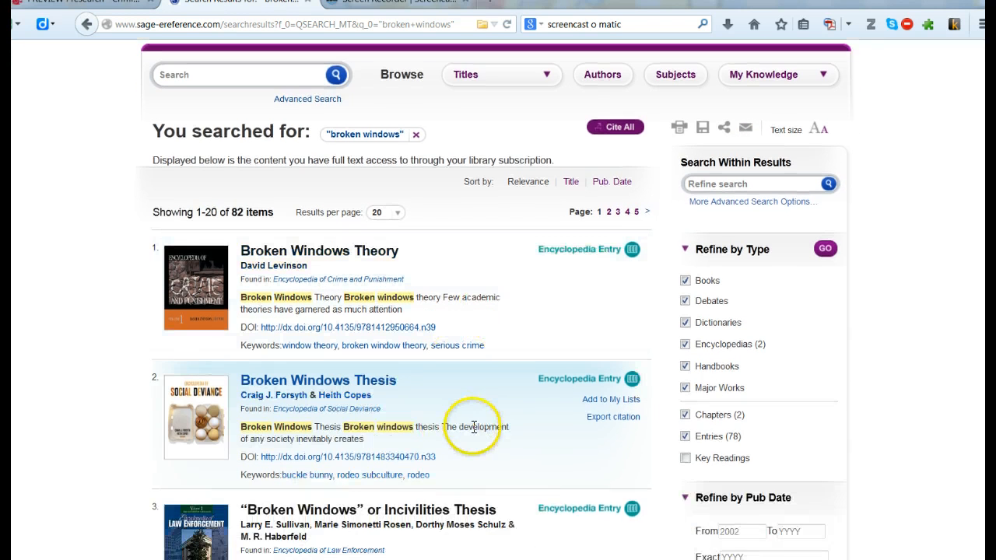
Scan down the broken windows results and open the Wilson, James Q. encyclopedia entry.
scroll(down, 3)
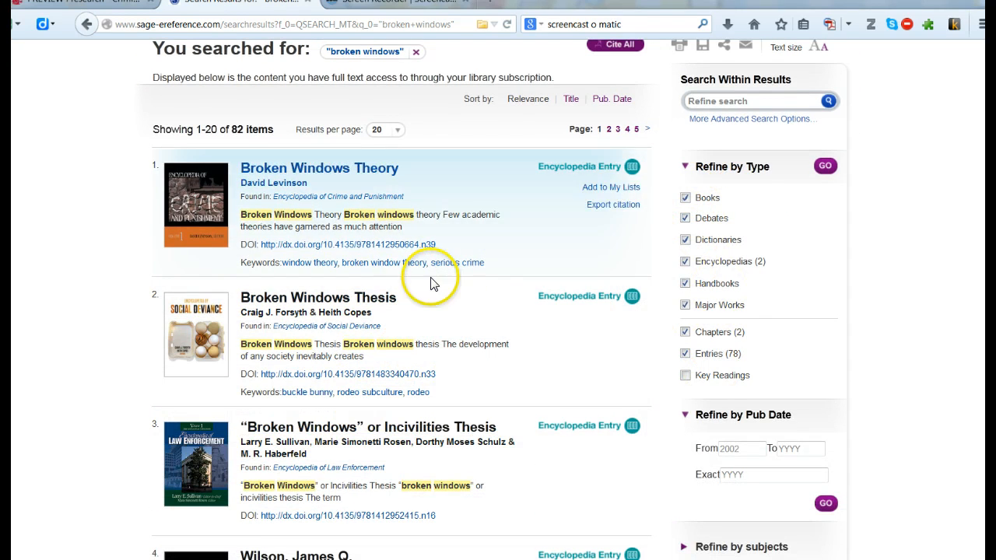
mouse_move(314, 201)
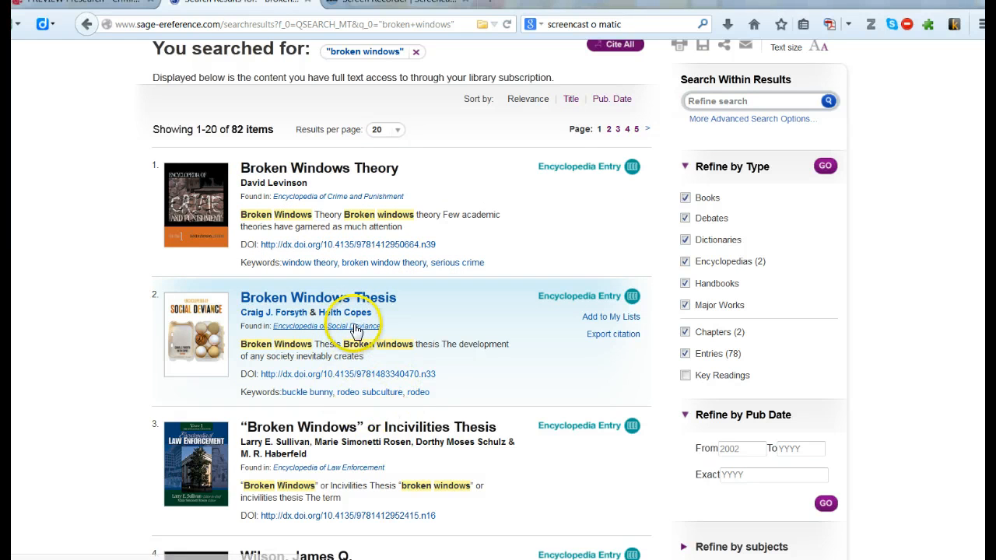
scroll(down, 3)
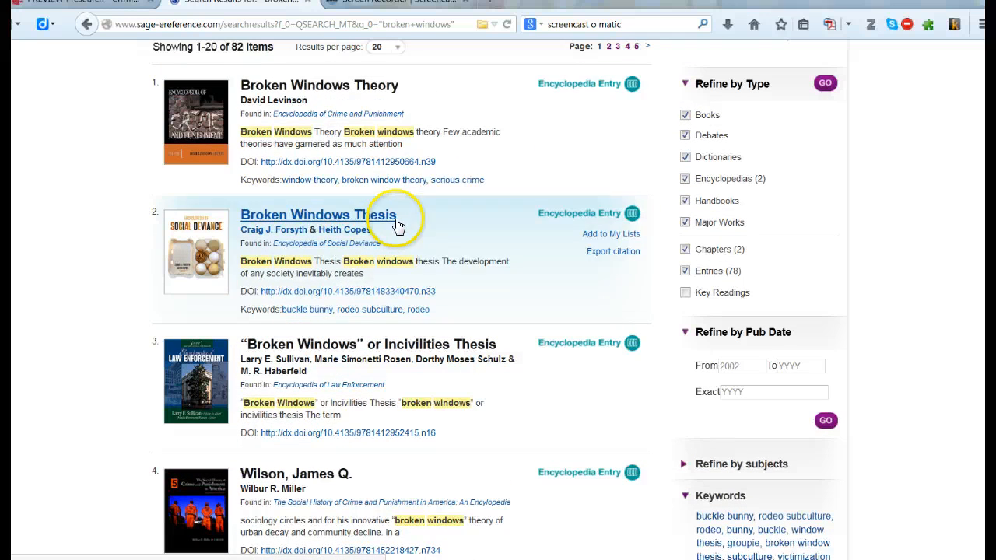
scroll(down, 3)
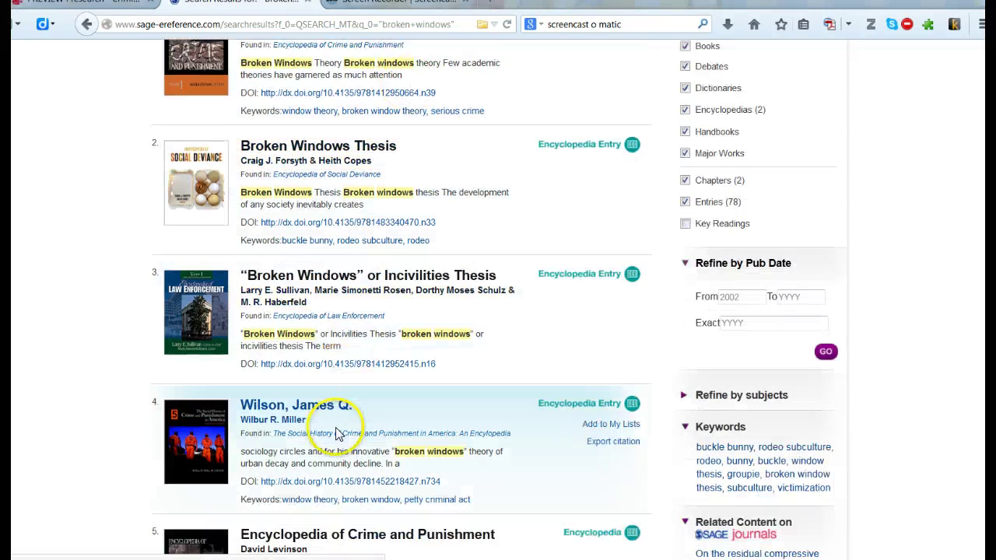
scroll(down, 3)
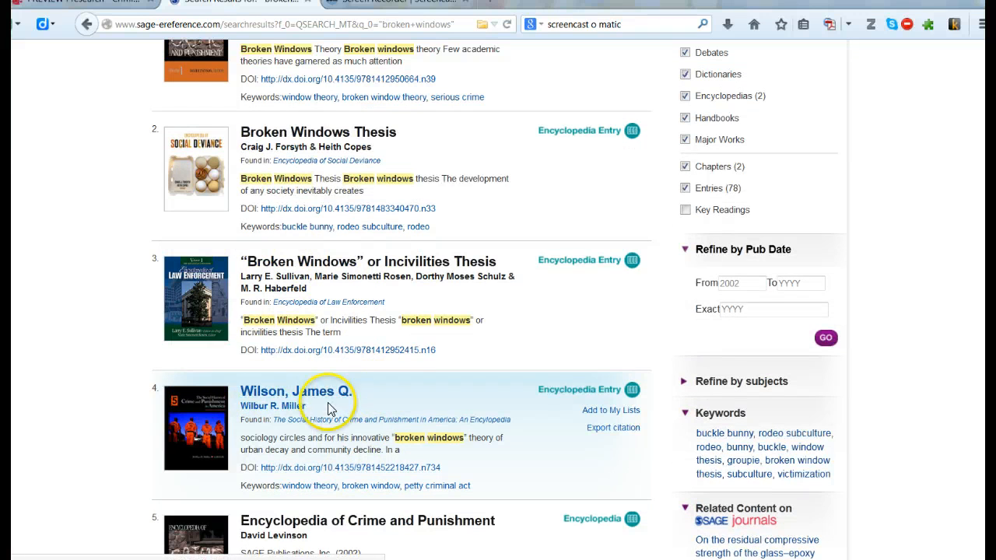
mouse_move(324, 420)
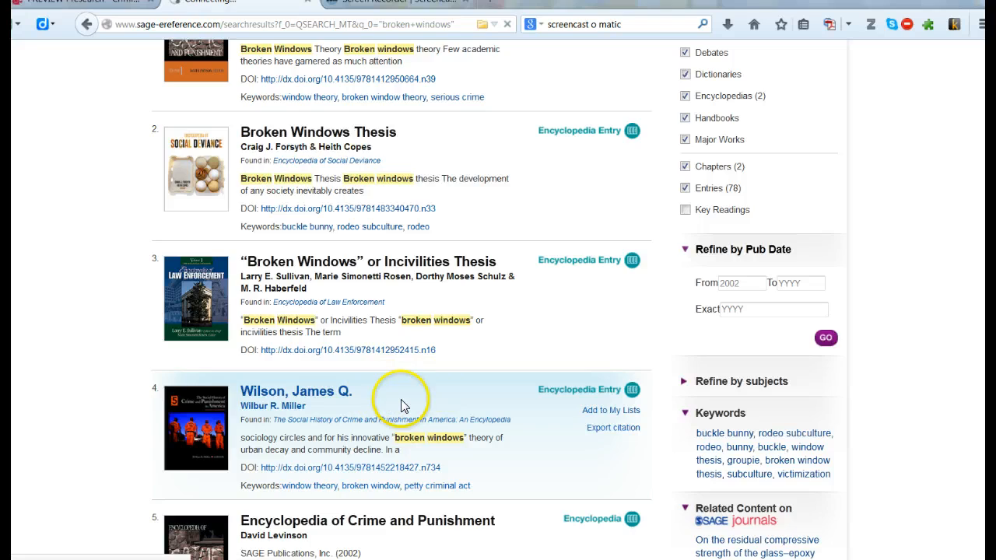
click(302, 392)
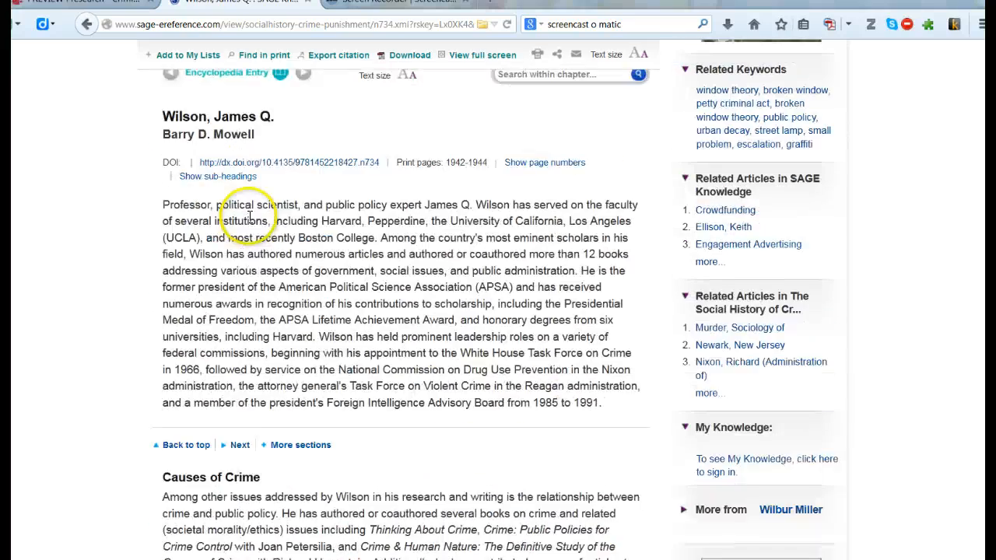
Read through the Wilson entry's broken windows sections, then leave for Oxford Reference.
scroll(down, 3)
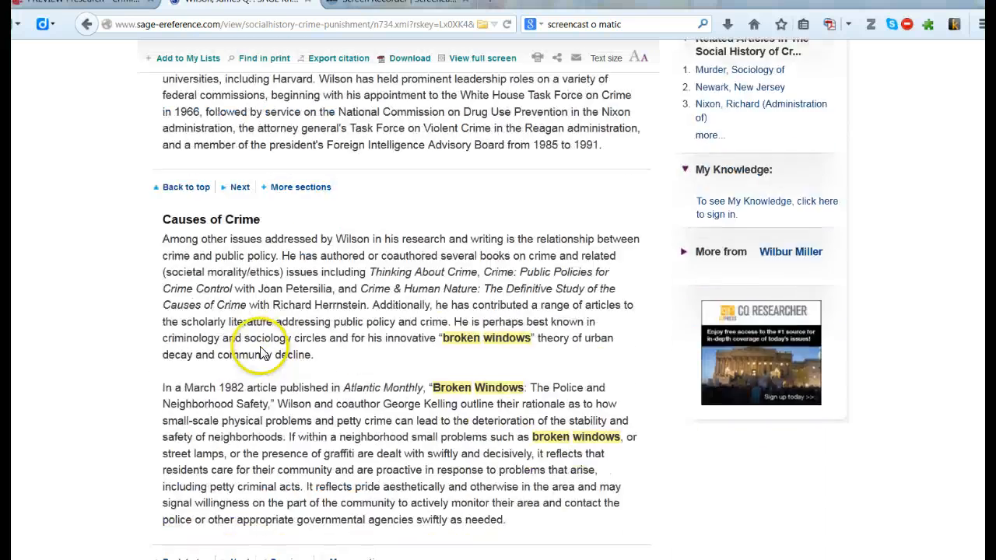
scroll(down, 3)
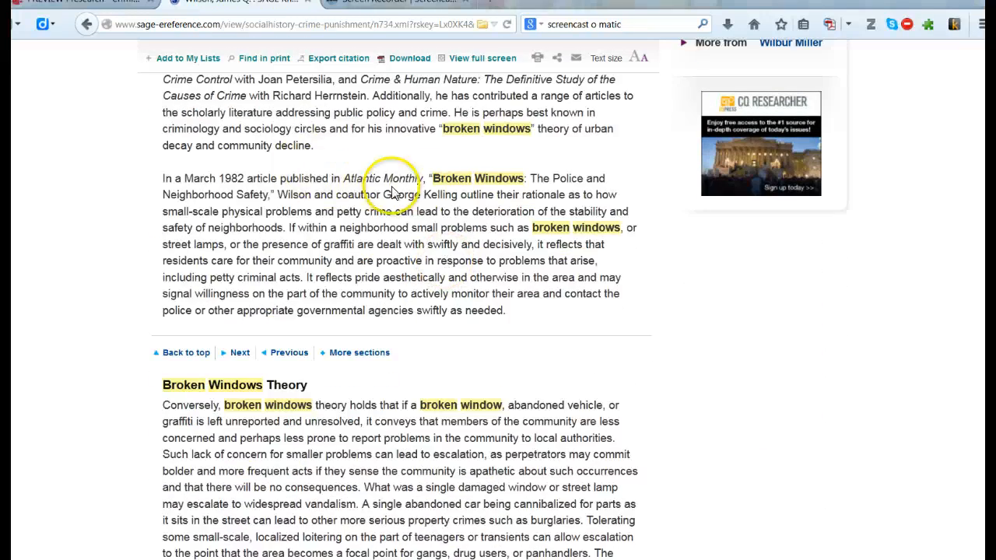
mouse_move(453, 211)
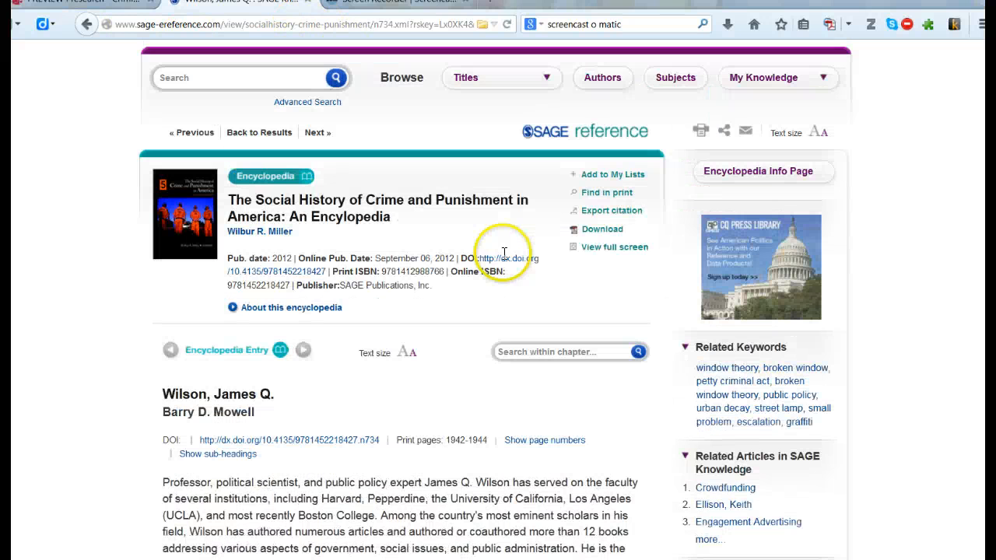
mouse_move(455, 321)
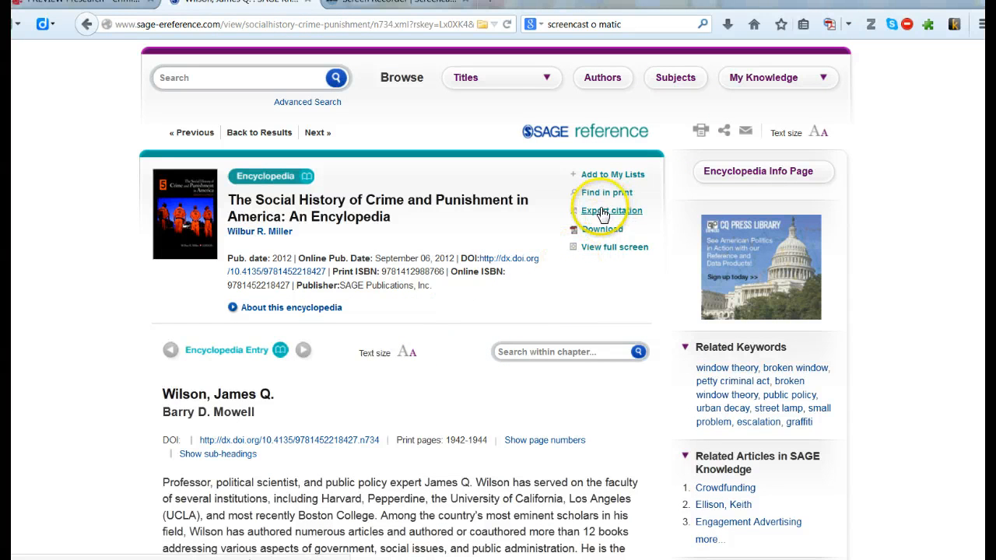
mouse_move(607, 235)
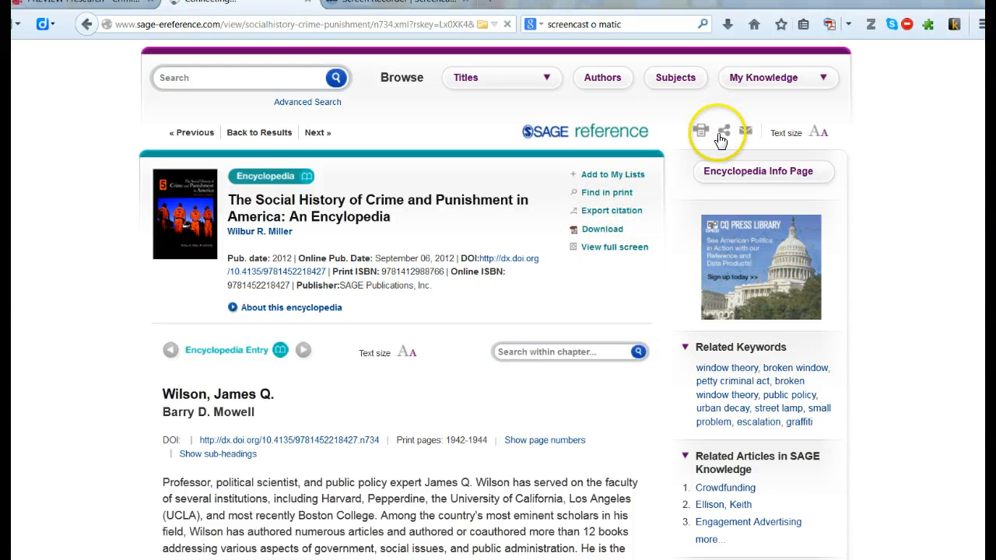
click(729, 131)
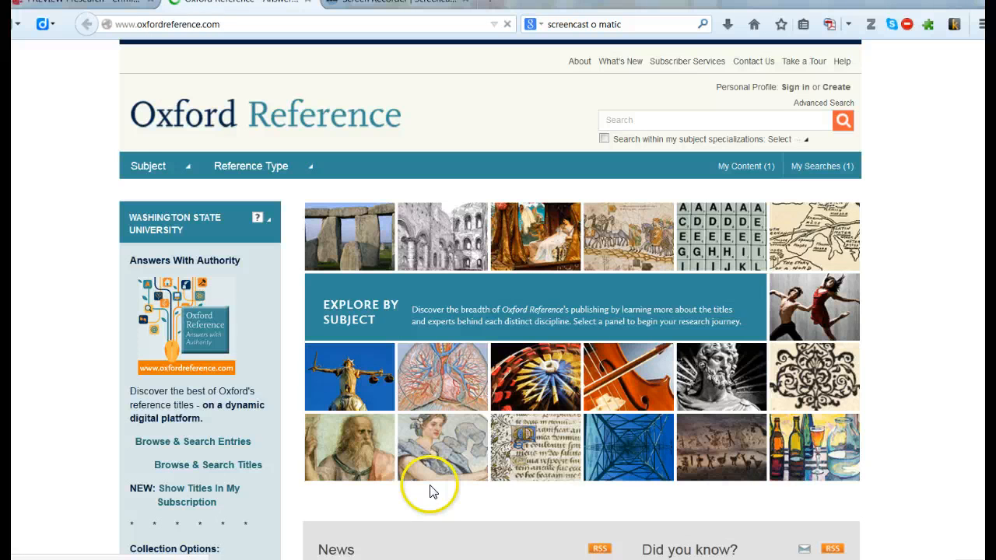
mouse_move(177, 142)
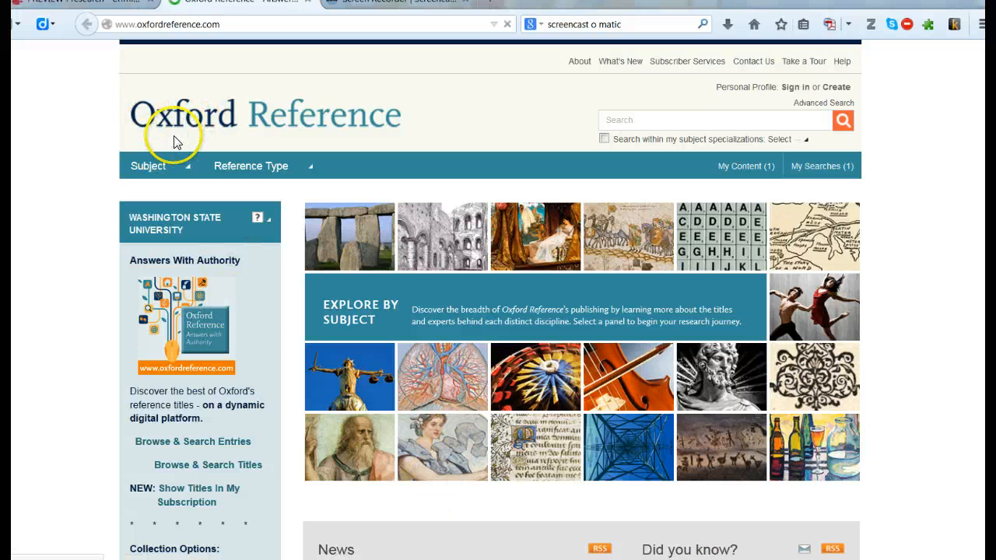
mouse_move(222, 171)
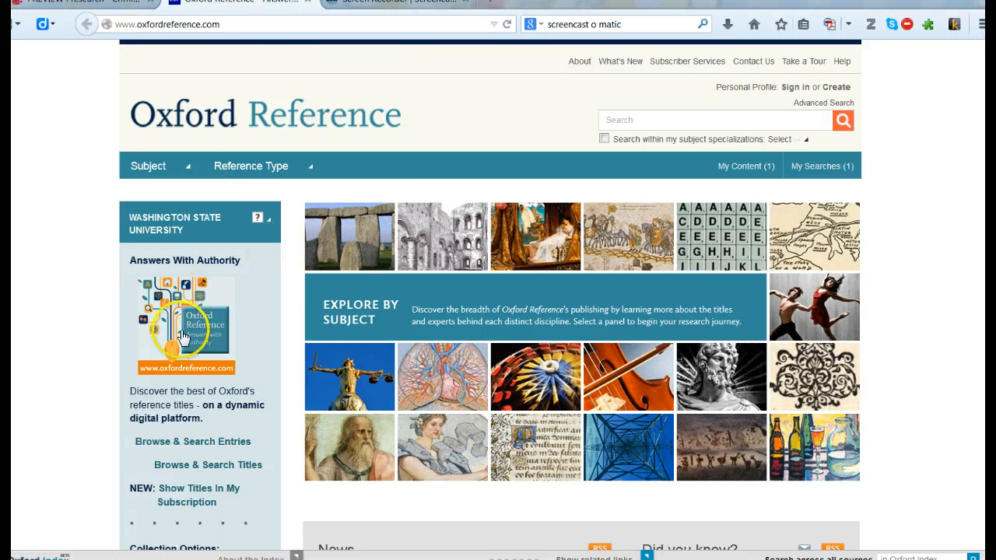
Run an Oxford Reference search for "broken windows", returning 44 entries.
scroll(down, 3)
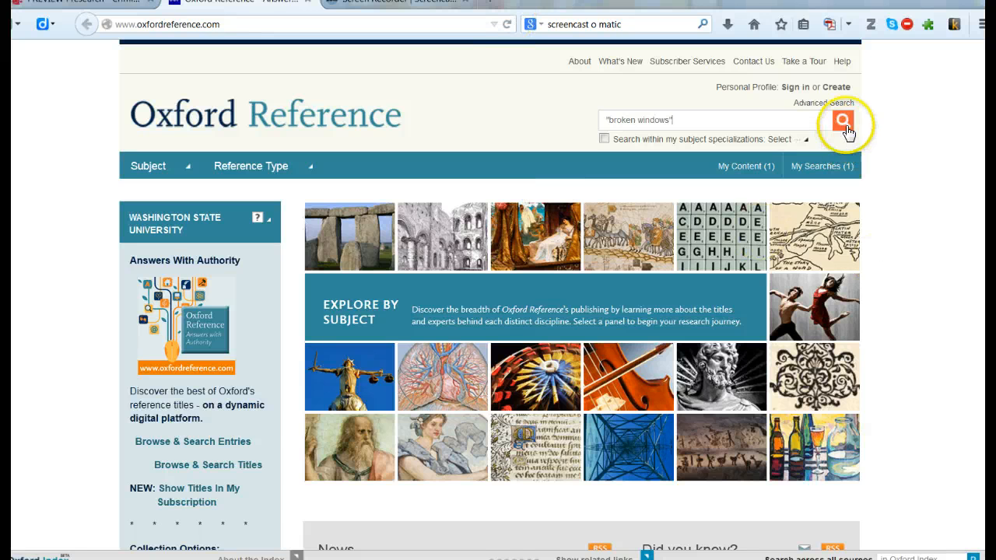
click(843, 120)
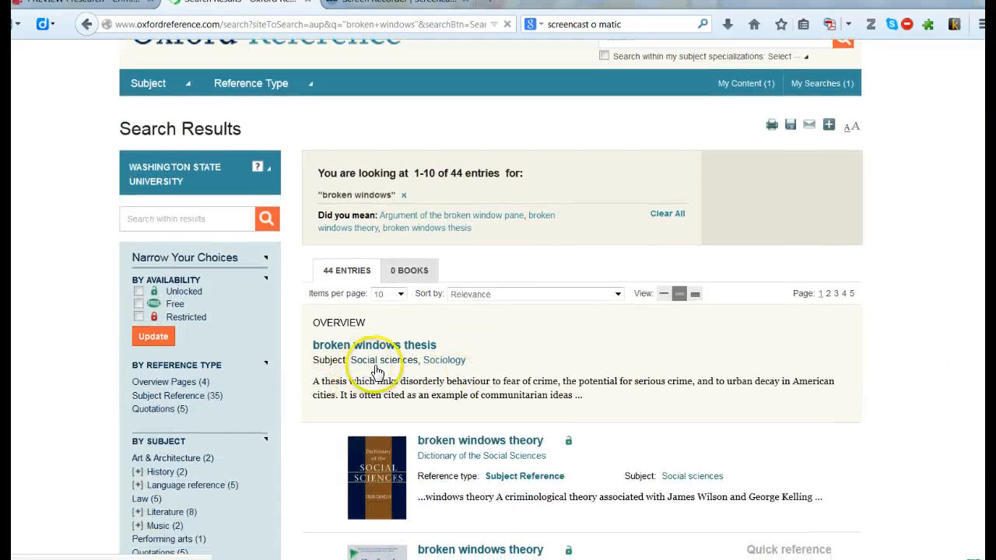
Scroll the broken windows results before following the library link to the MetaLib gateway.
scroll(down, 3)
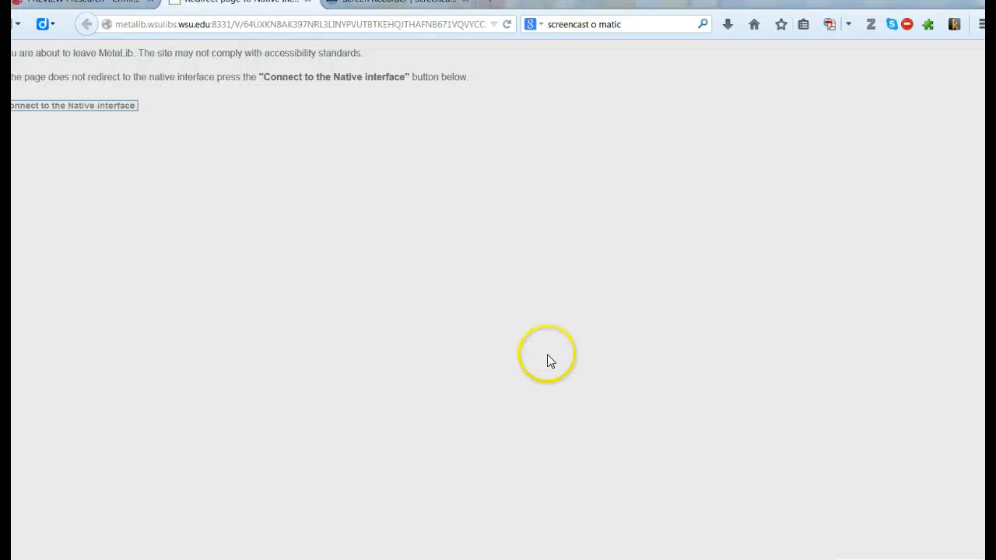
Connect to SAGE Knowledge and expand Research Methods & Evaluation in the By Subjects list.
click(70, 106)
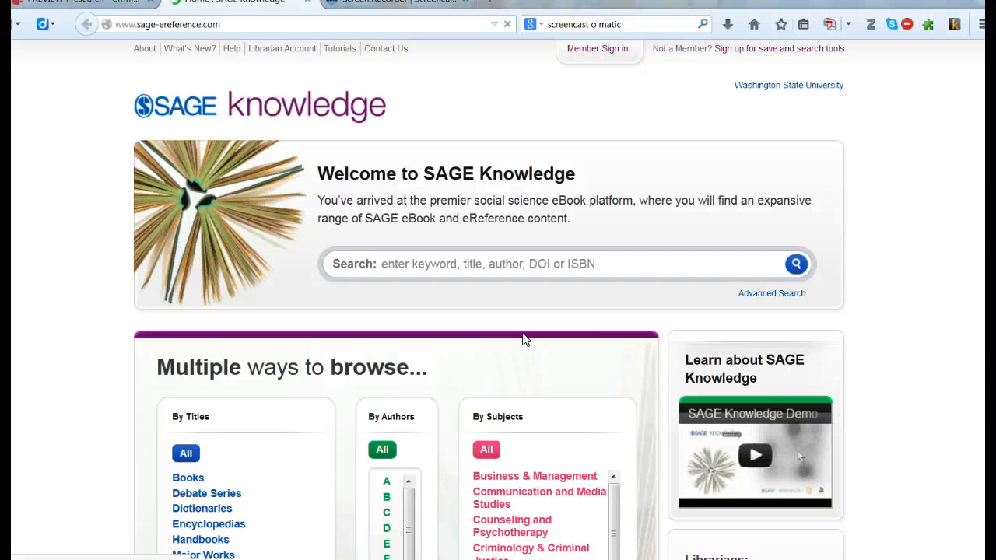
scroll(down, 3)
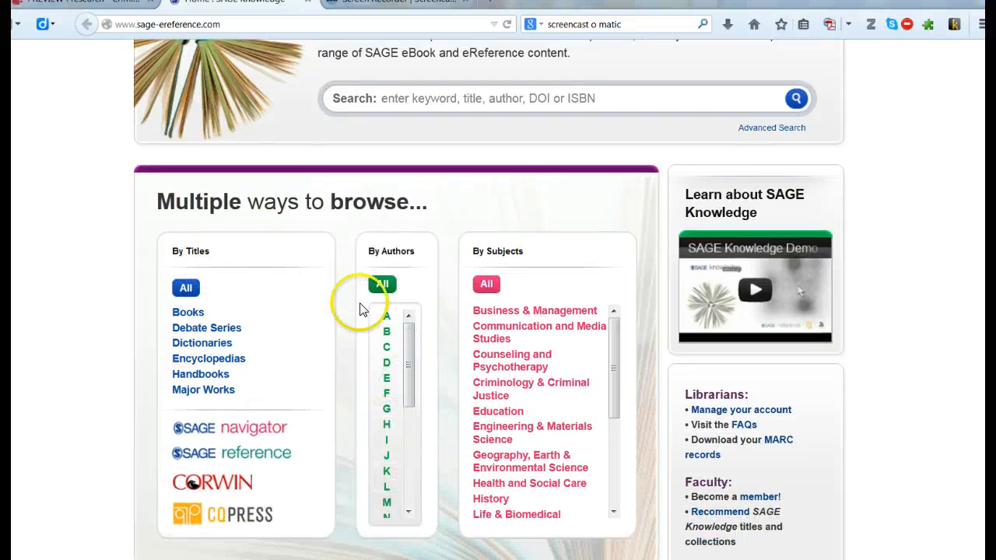
scroll(down, 3)
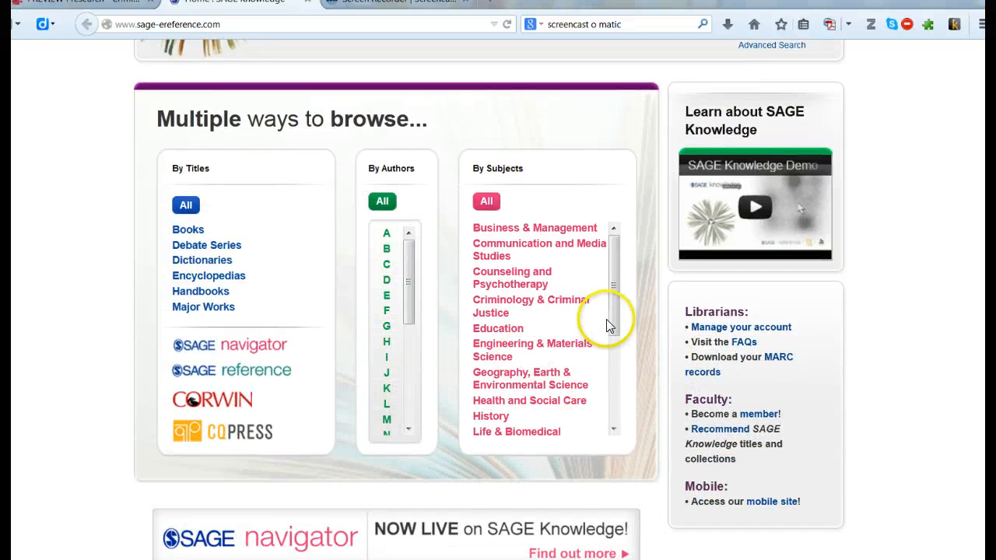
scroll(down, 3)
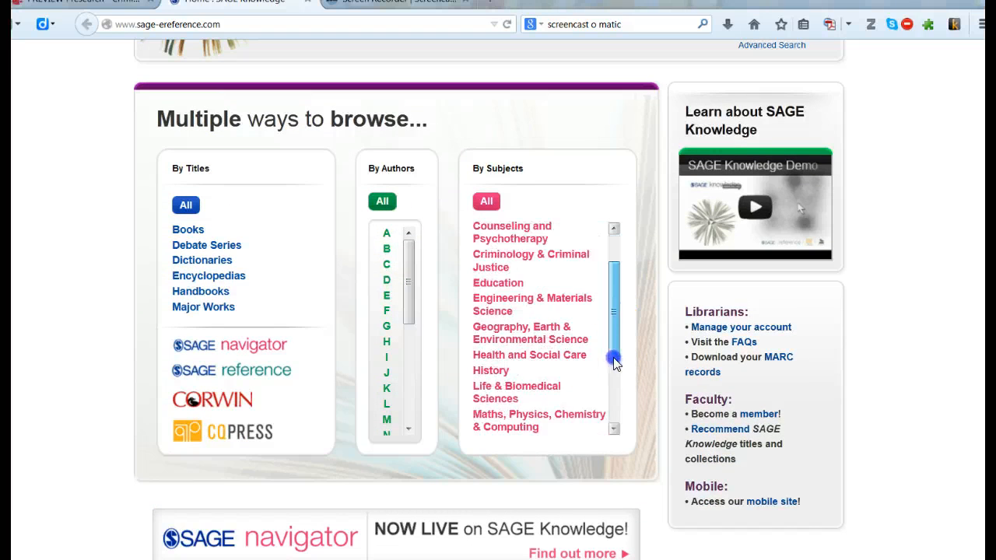
scroll(down, 3)
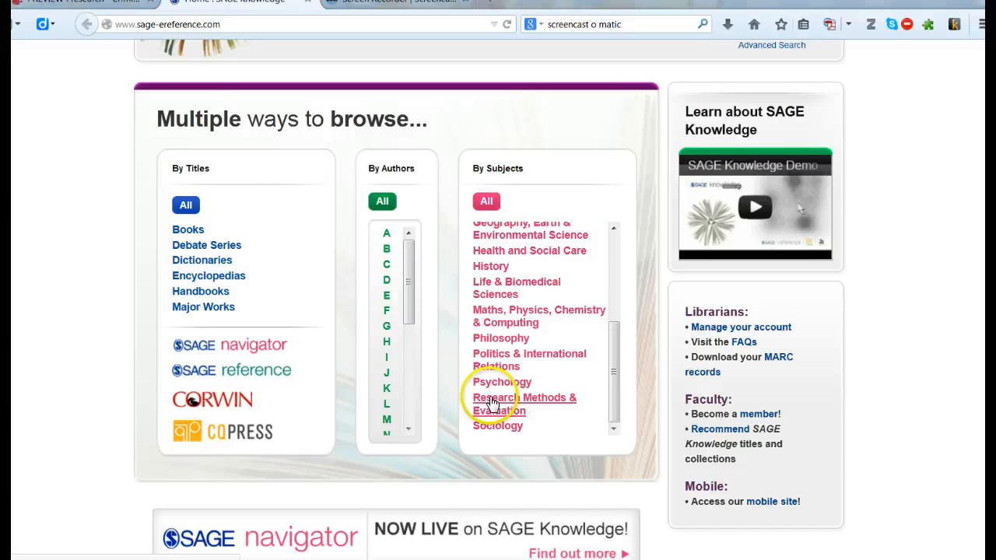
click(523, 399)
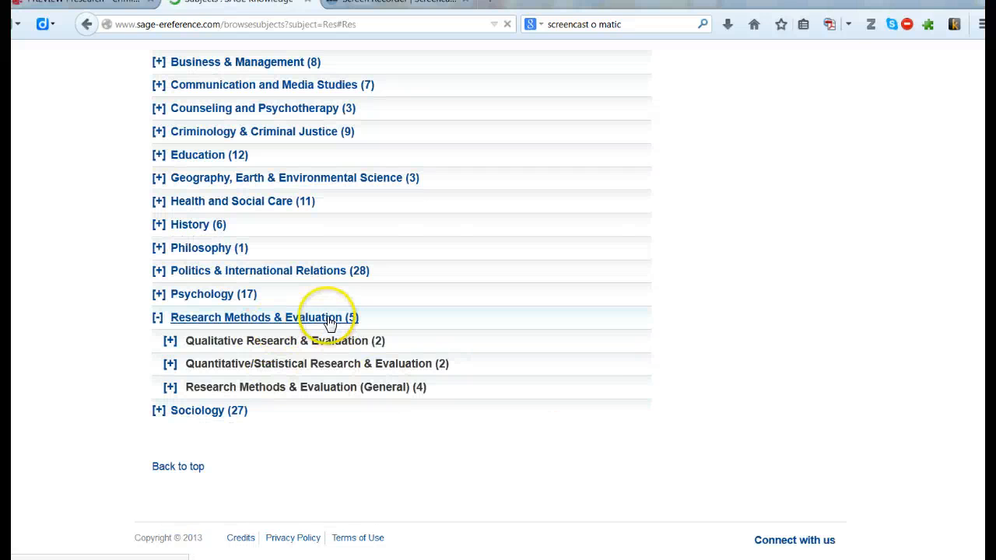
Show the five Research Methods & Evaluation titles and scroll through the Browse titles list.
click(249, 317)
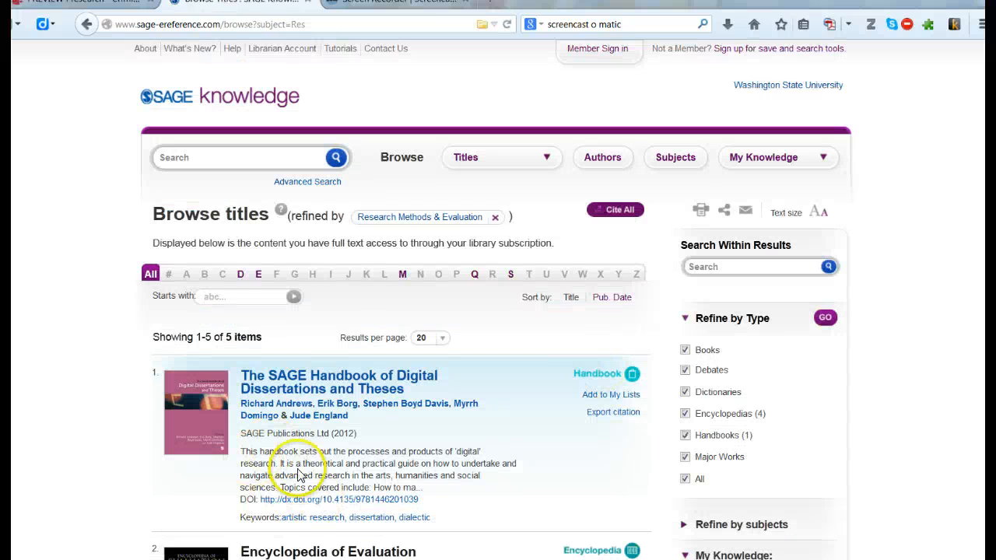
scroll(down, 3)
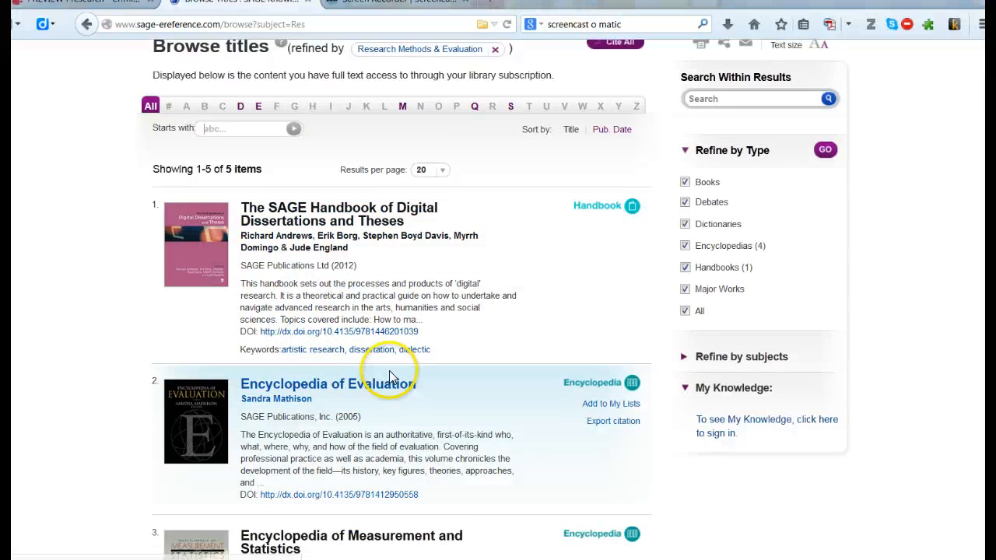
scroll(down, 3)
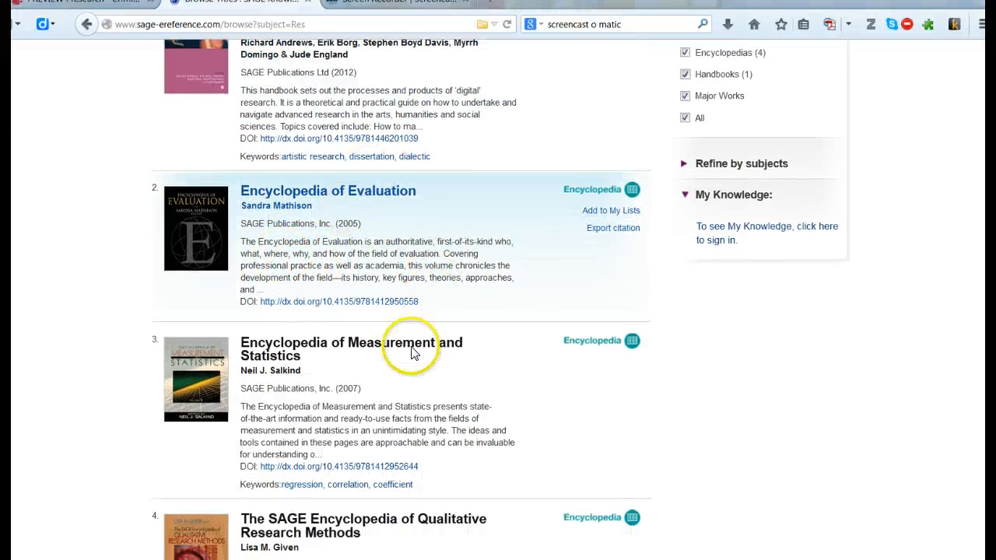
scroll(down, 3)
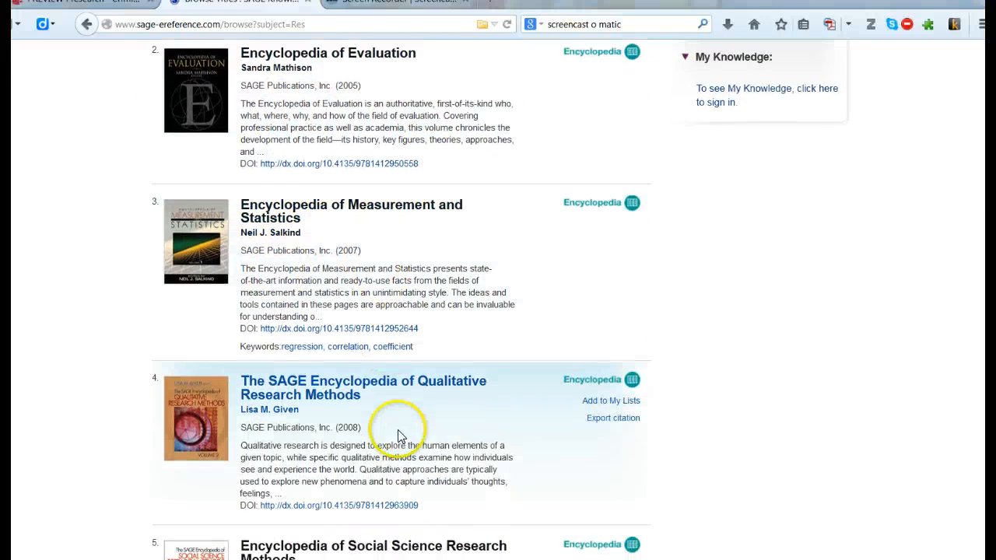
scroll(down, 3)
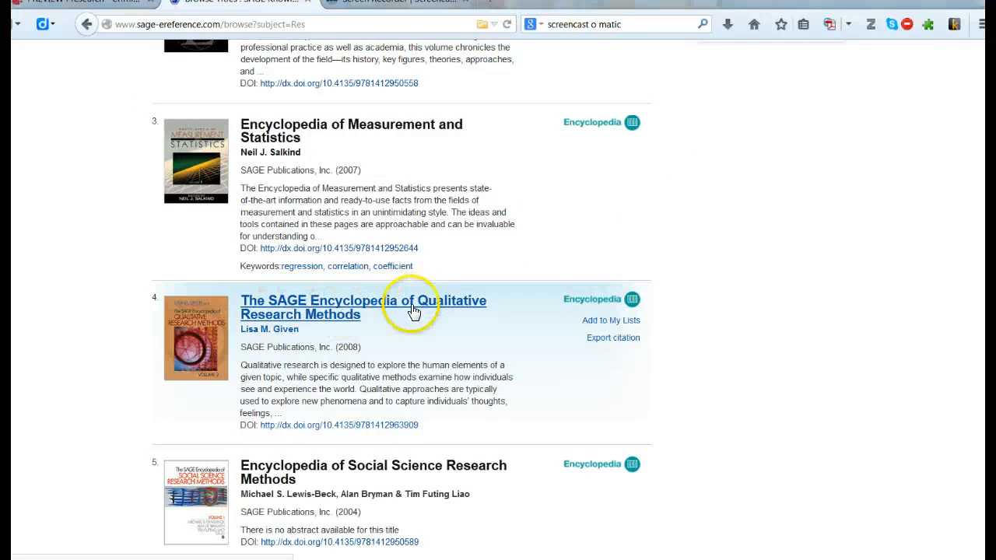
scroll(down, 3)
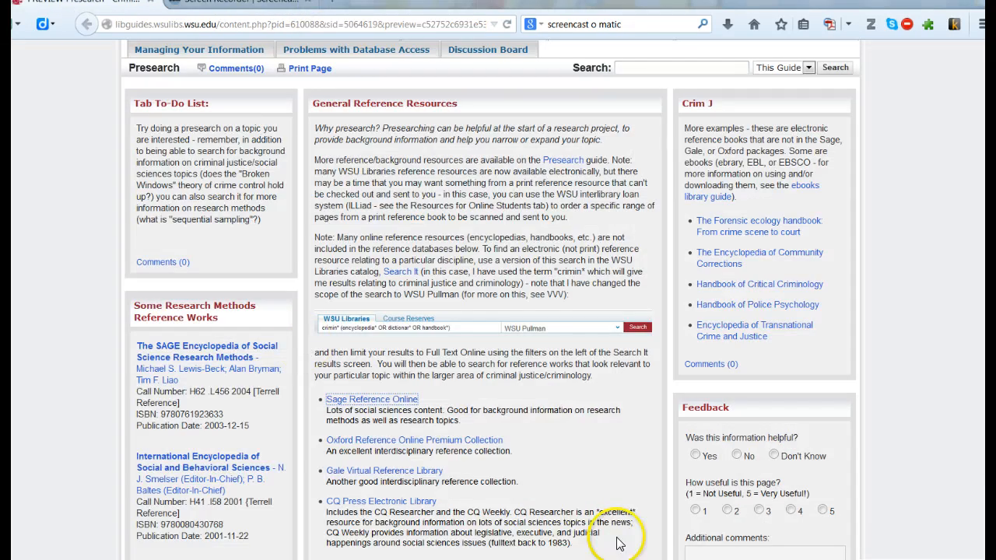
mouse_move(389, 215)
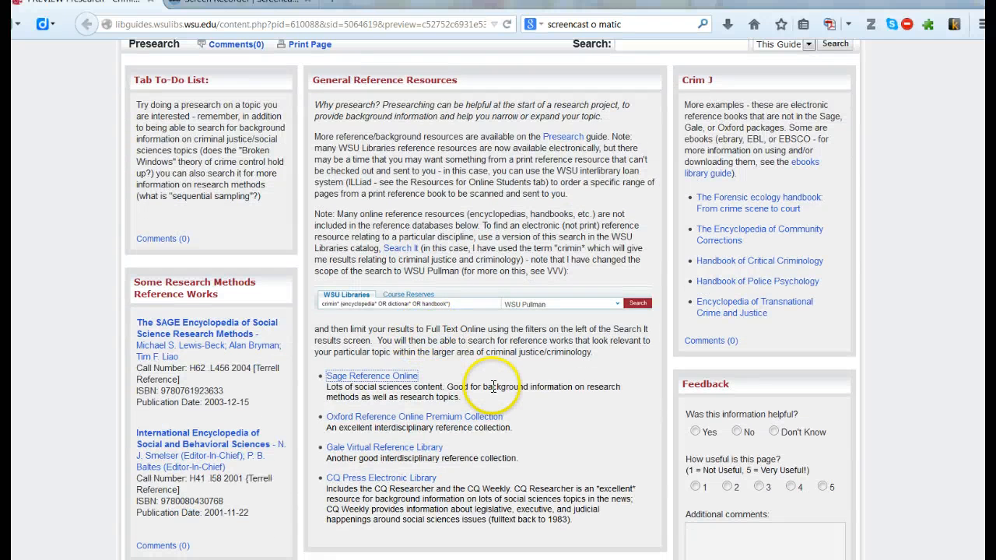
mouse_move(521, 399)
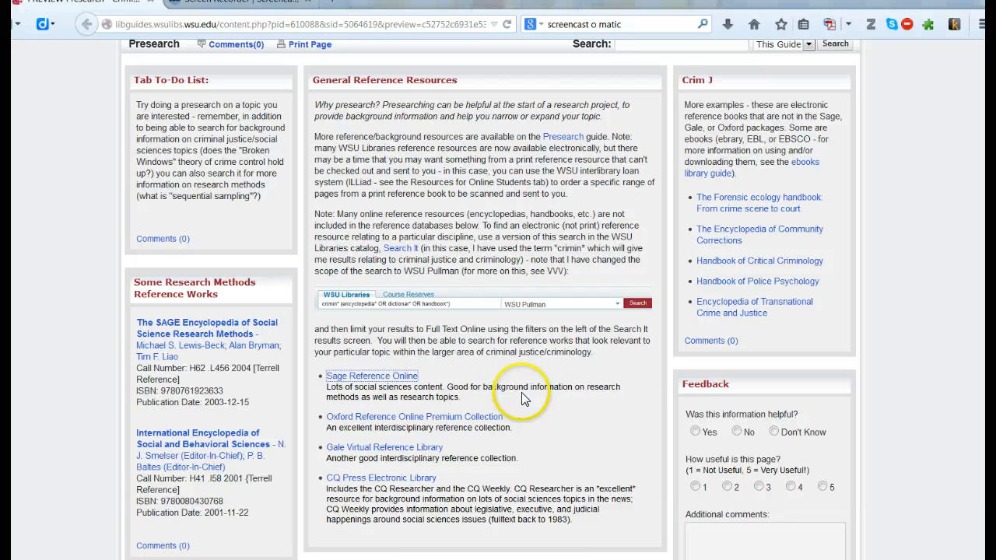